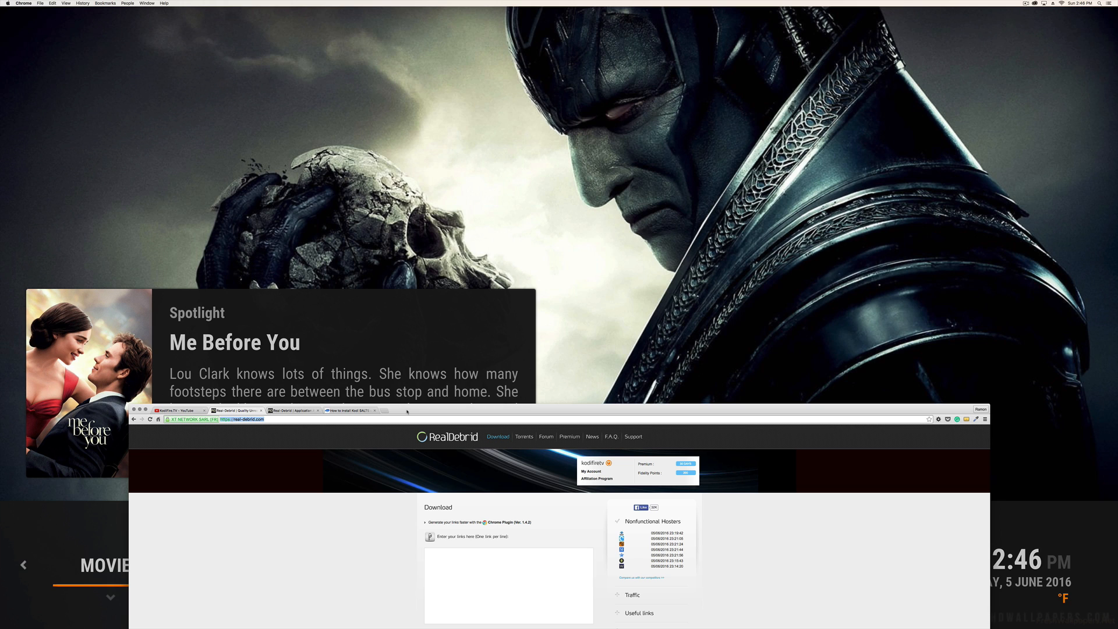
{"action": "mouse_move", "coordinate": [420, 431]}
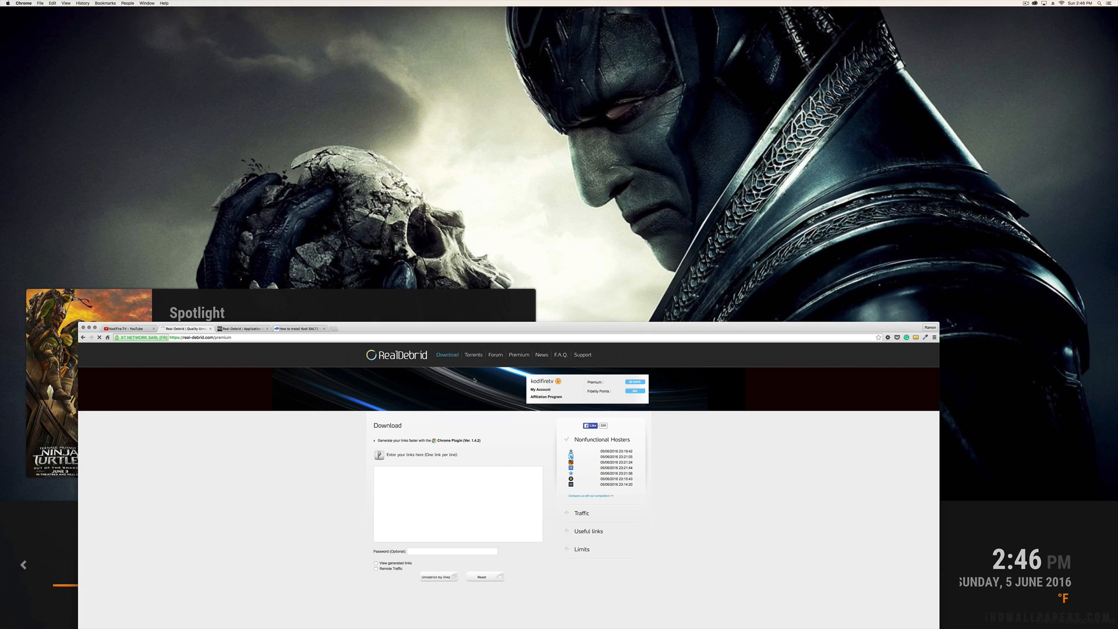
Scroll down the Real-Debrid Premium page to view the four plans priced 3€ to 16€.
{"action": "scroll", "scroll_direction": "down", "scroll_amount": 3}
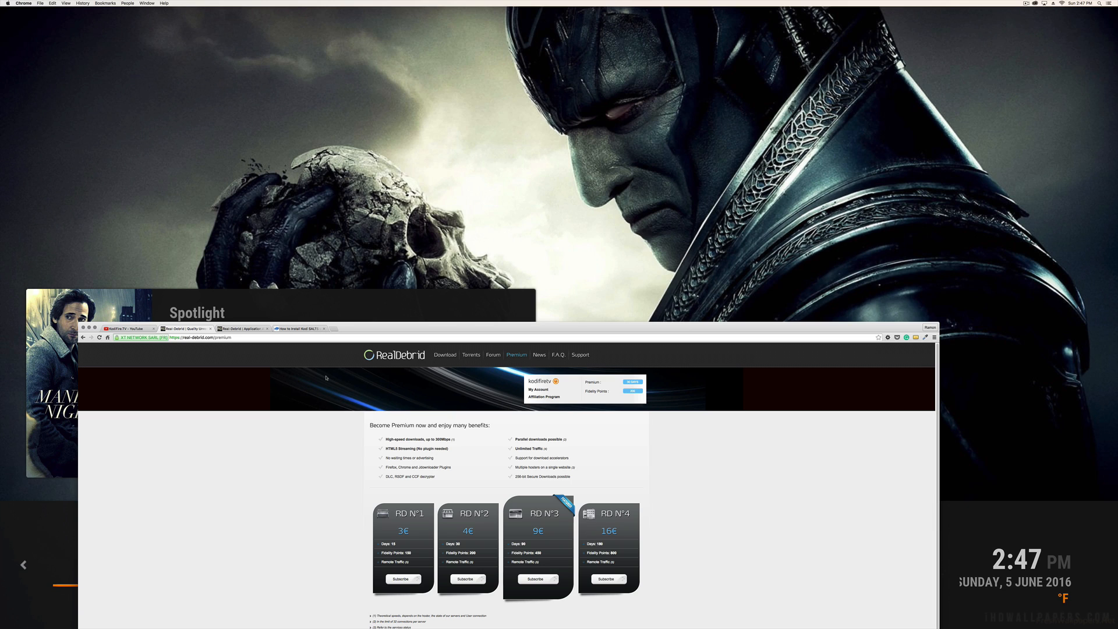
{"action": "mouse_move", "coordinate": [371, 383]}
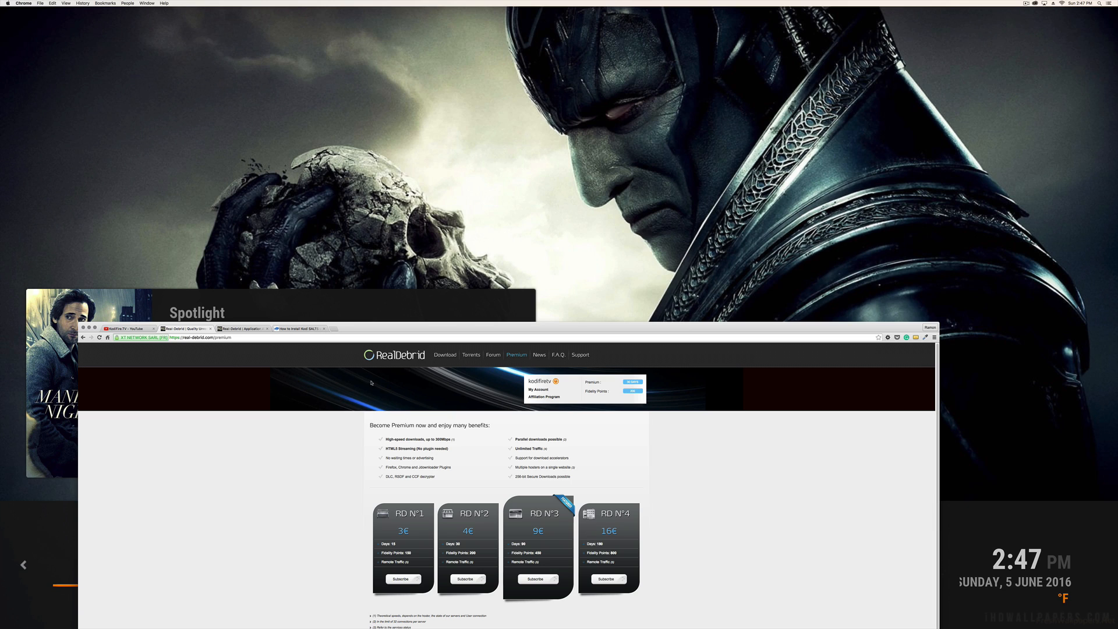
{"action": "mouse_move", "coordinate": [417, 300]}
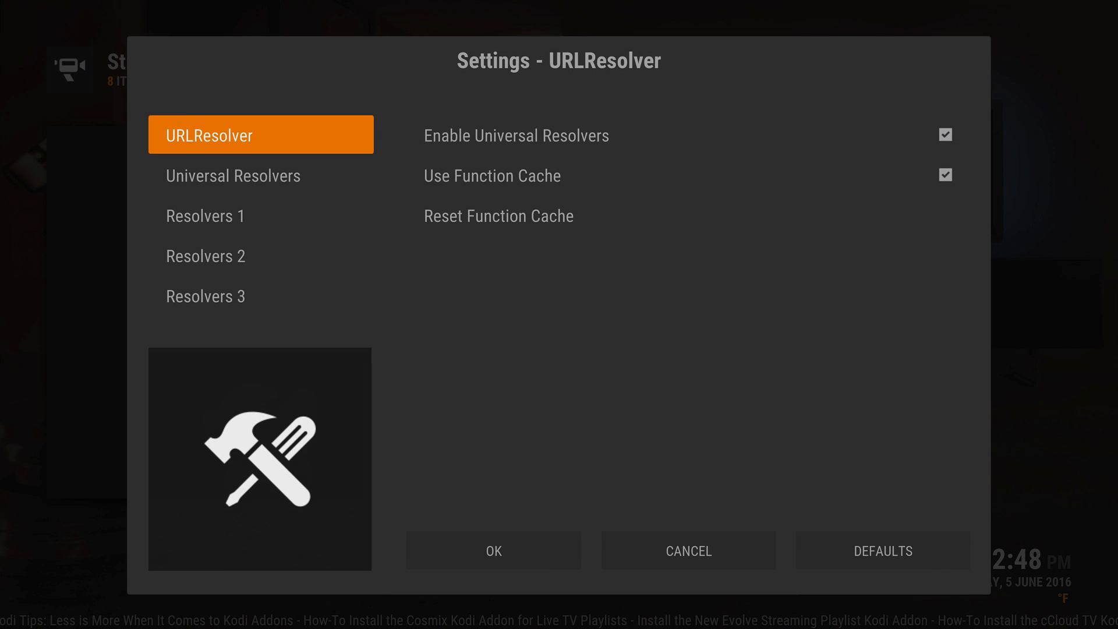
Open Universal Resolvers and scroll down to Real-Debrid's (Re)Authorize My Account option.
{"action": "left_click", "coordinate": [233, 174]}
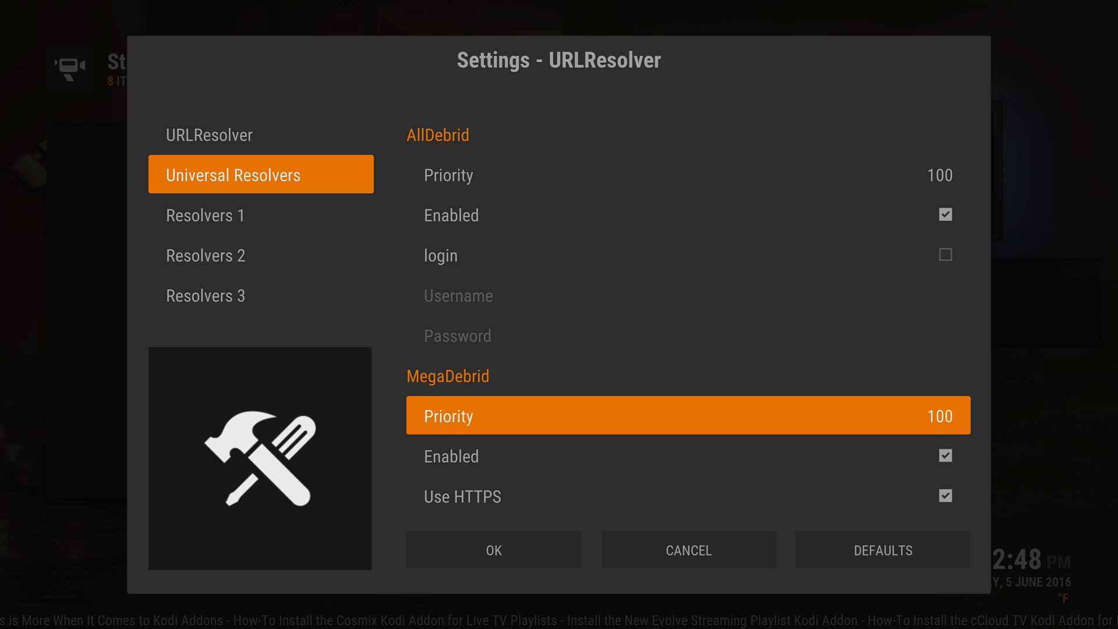
{"action": "scroll", "scroll_direction": "down", "scroll_amount": 3}
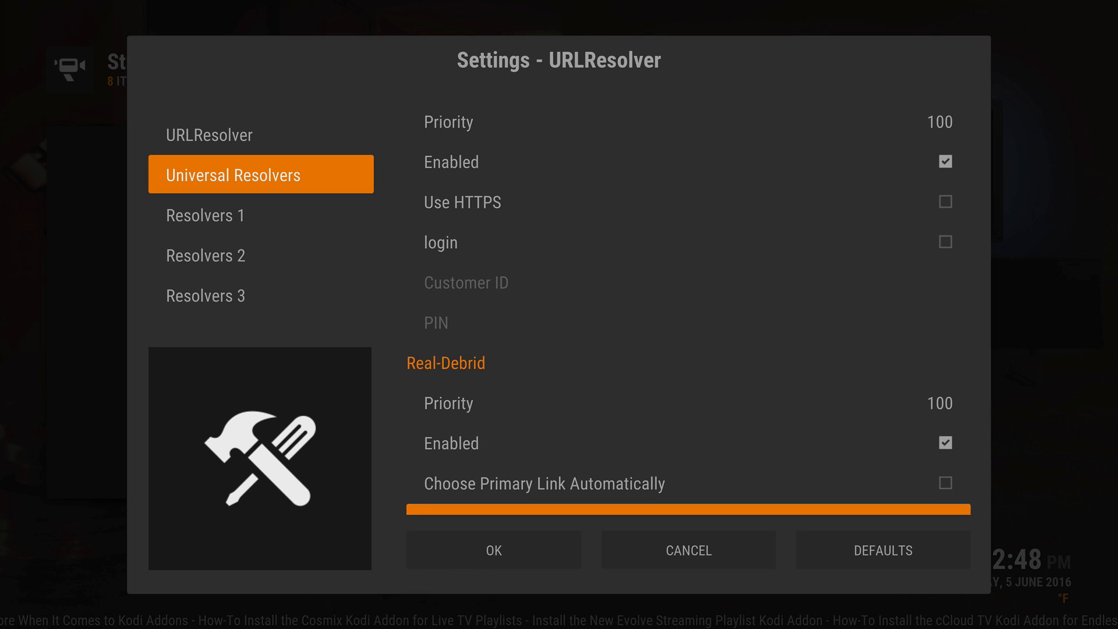
{"action": "scroll", "scroll_direction": "down", "scroll_amount": 3}
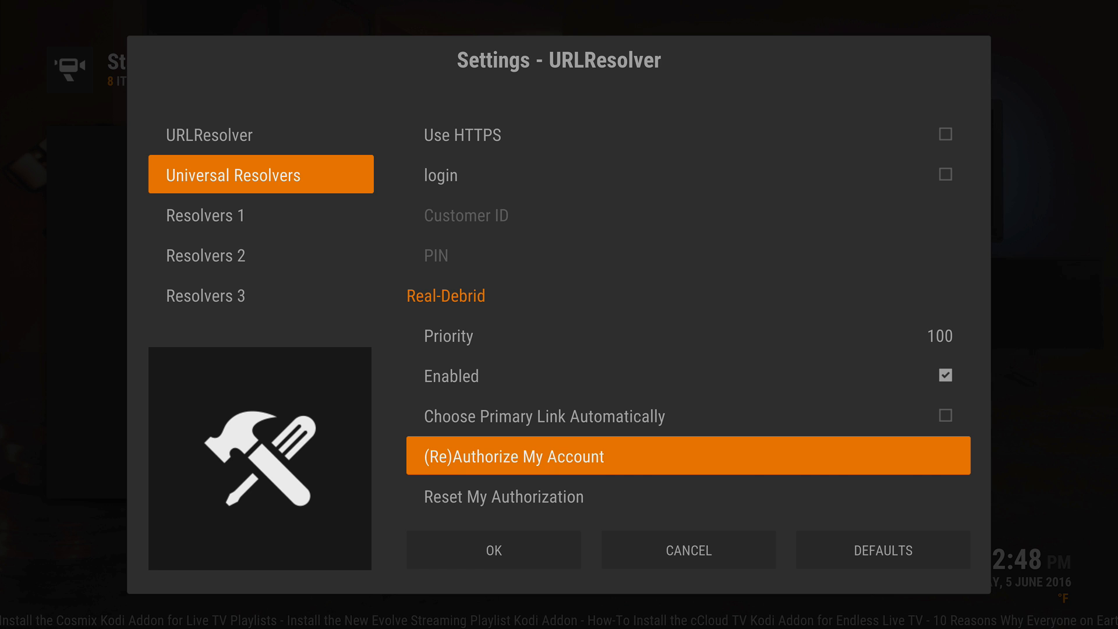
{"action": "scroll", "scroll_direction": "down", "scroll_amount": 3}
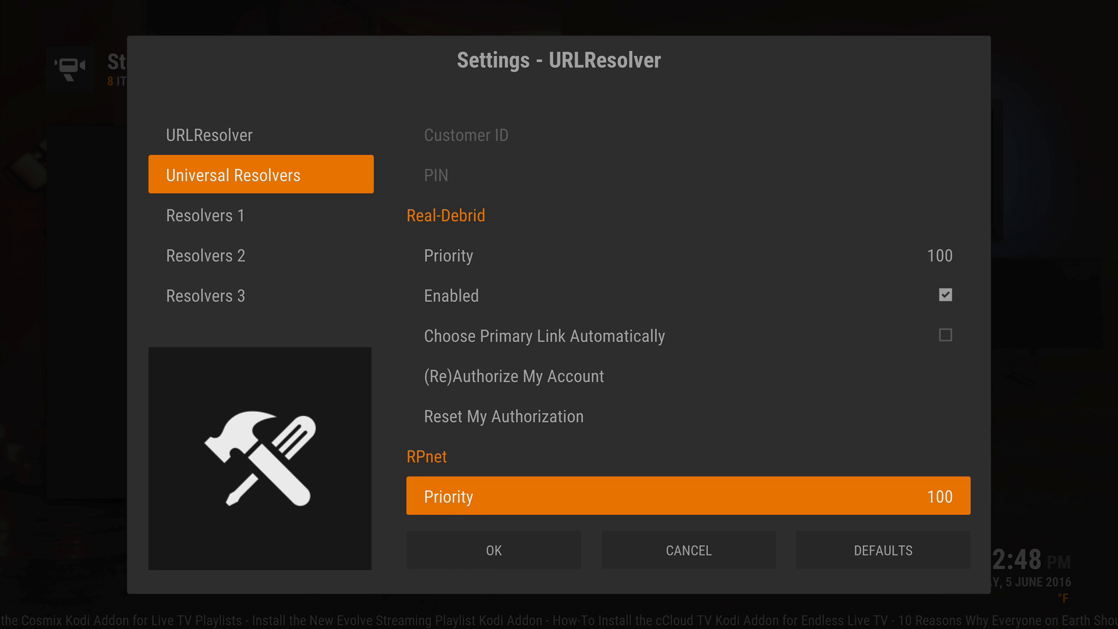
{"action": "scroll", "scroll_direction": "down", "scroll_amount": 3}
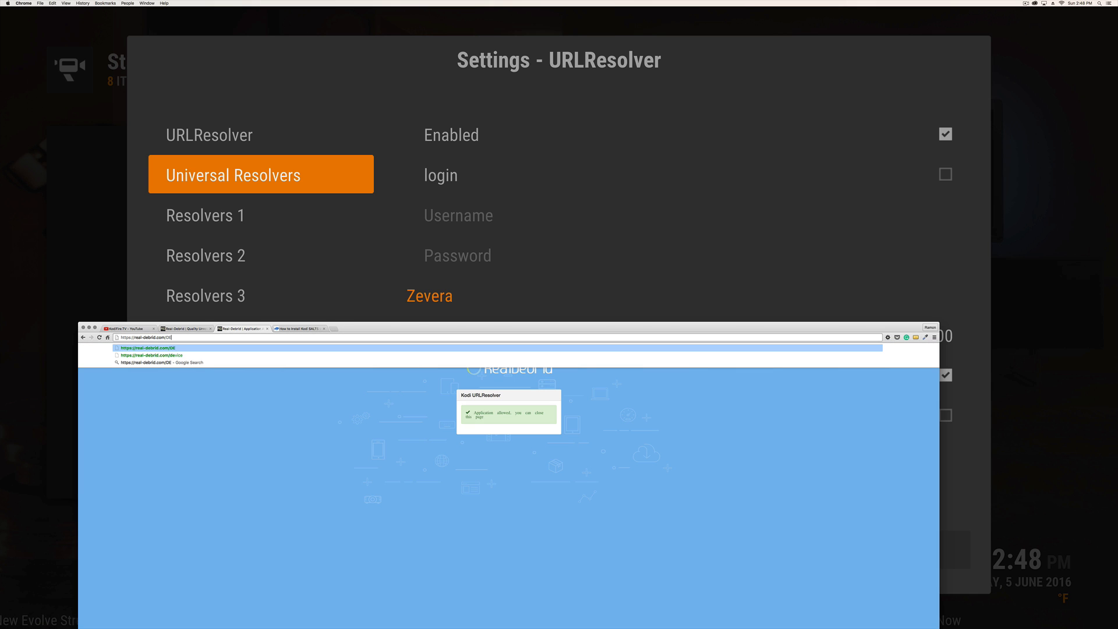
Submit the device code so Real-Debrid allows the Kodi URLResolver application.
{"action": "key", "text": "Enter"}
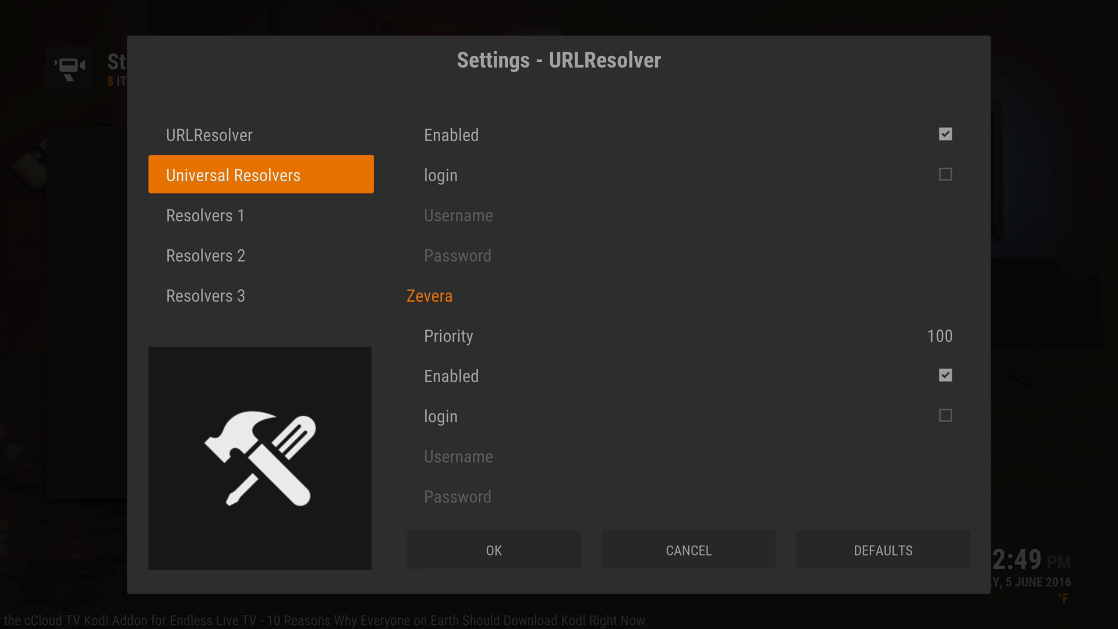
Review the Resolvers 1 and URLResolver settings, then confirm them with OK.
{"action": "left_click", "coordinate": [205, 214]}
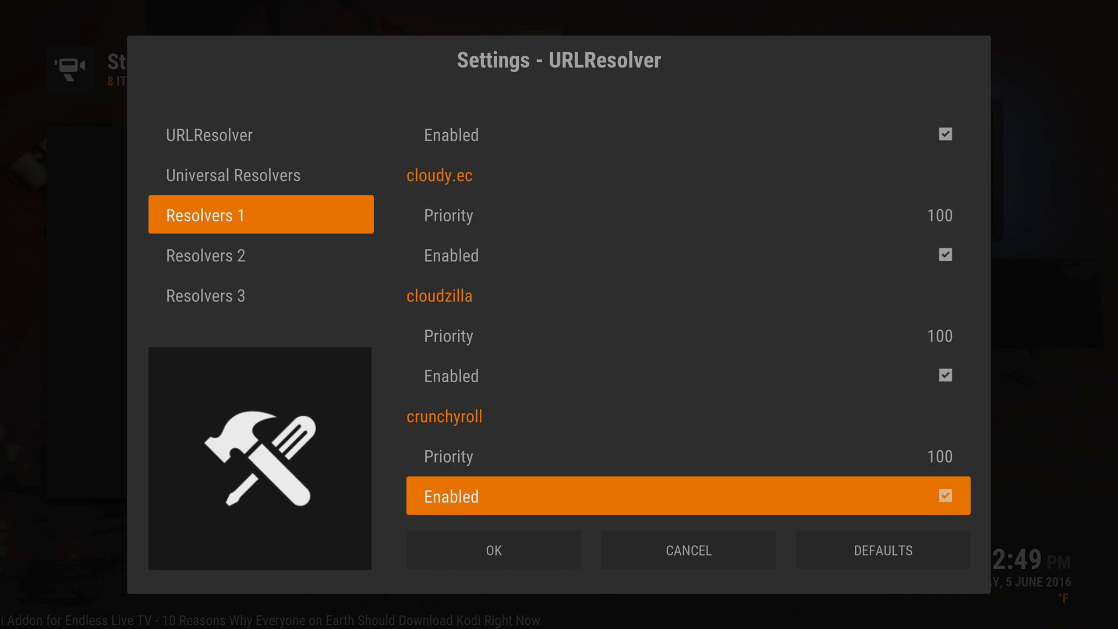
{"action": "left_click", "coordinate": [205, 295]}
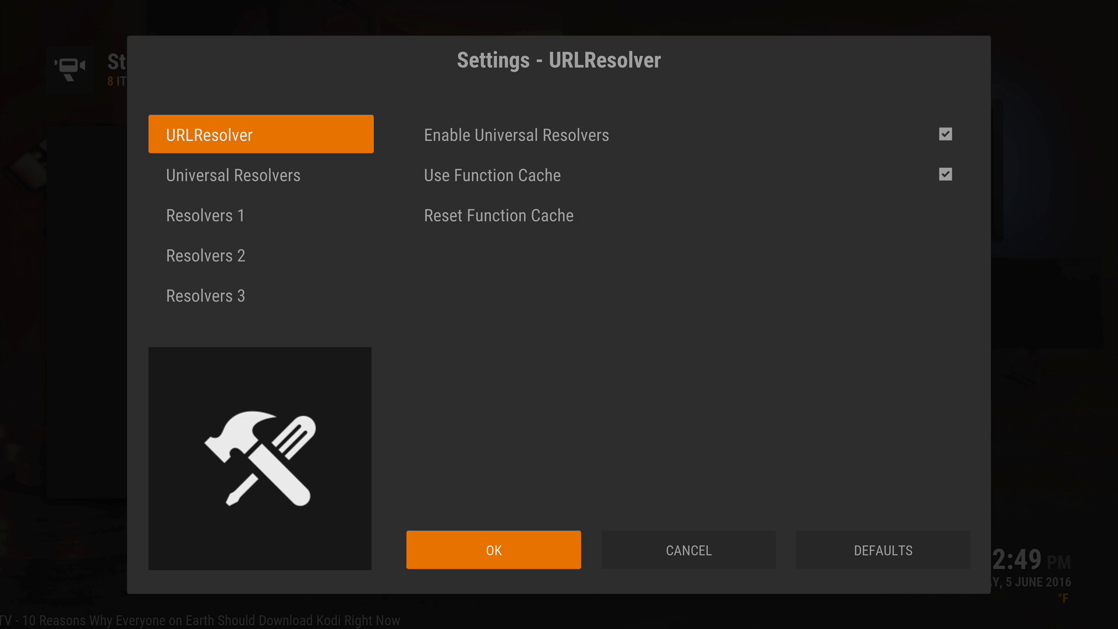
{"action": "left_click", "coordinate": [493, 550]}
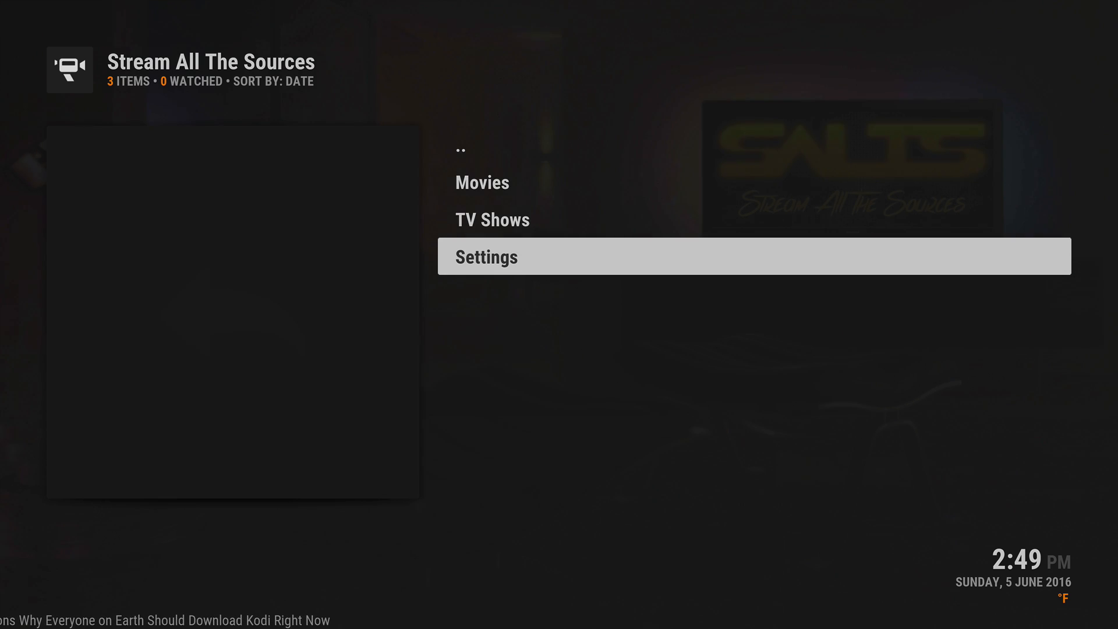
Play a Game of Thrones Real-Debrid stream, then back out to The Flash's seasons.
{"action": "left_click", "coordinate": [492, 219]}
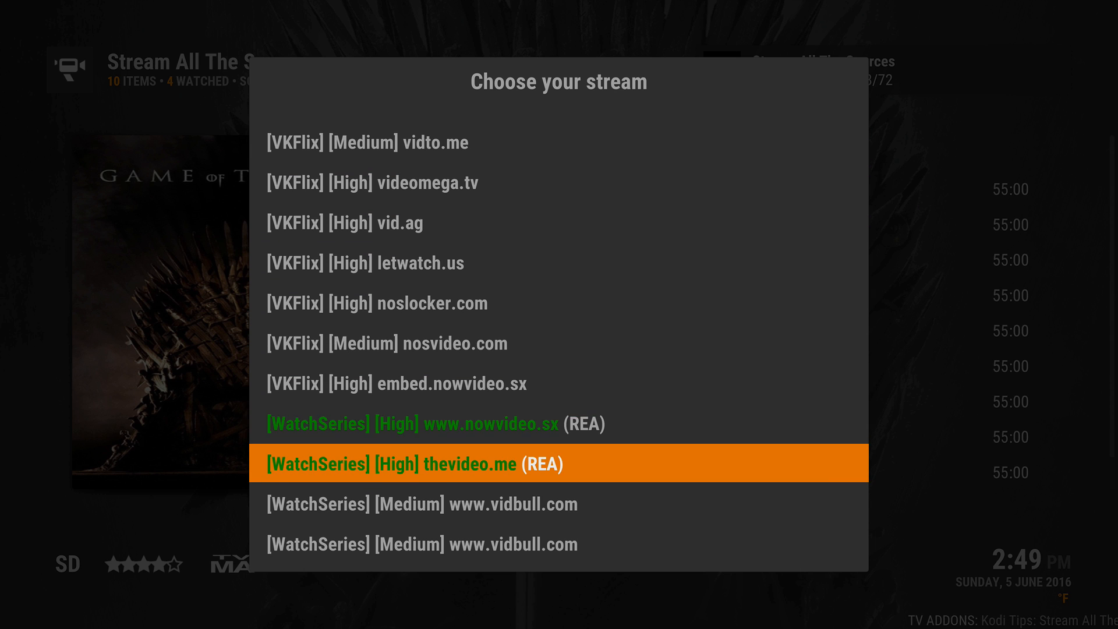
{"action": "key", "text": "Up"}
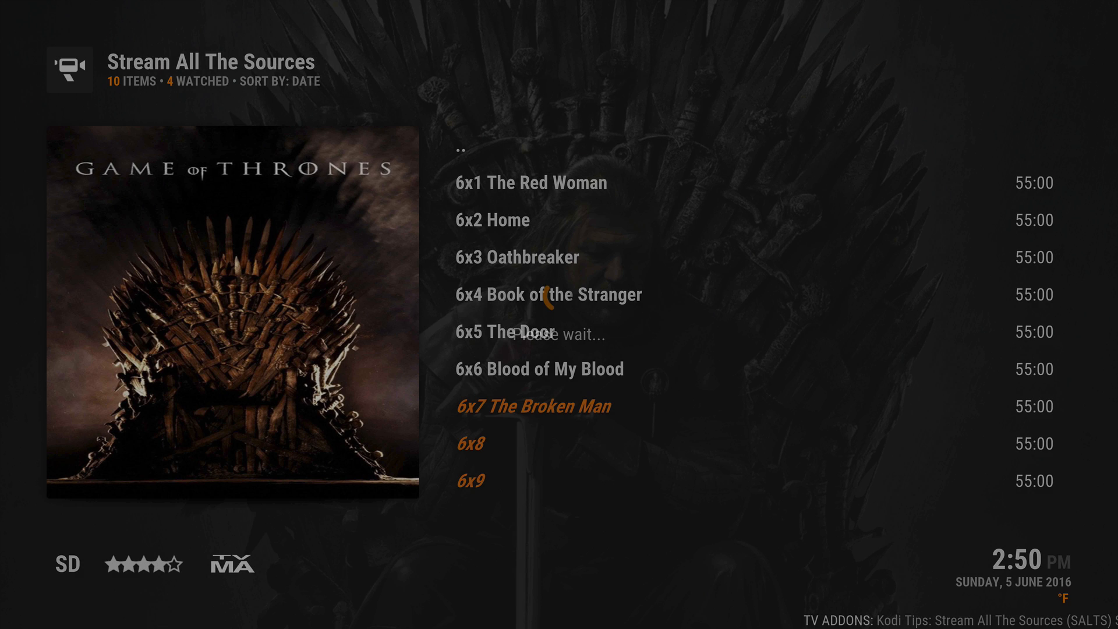
{"action": "left_click", "coordinate": [537, 333]}
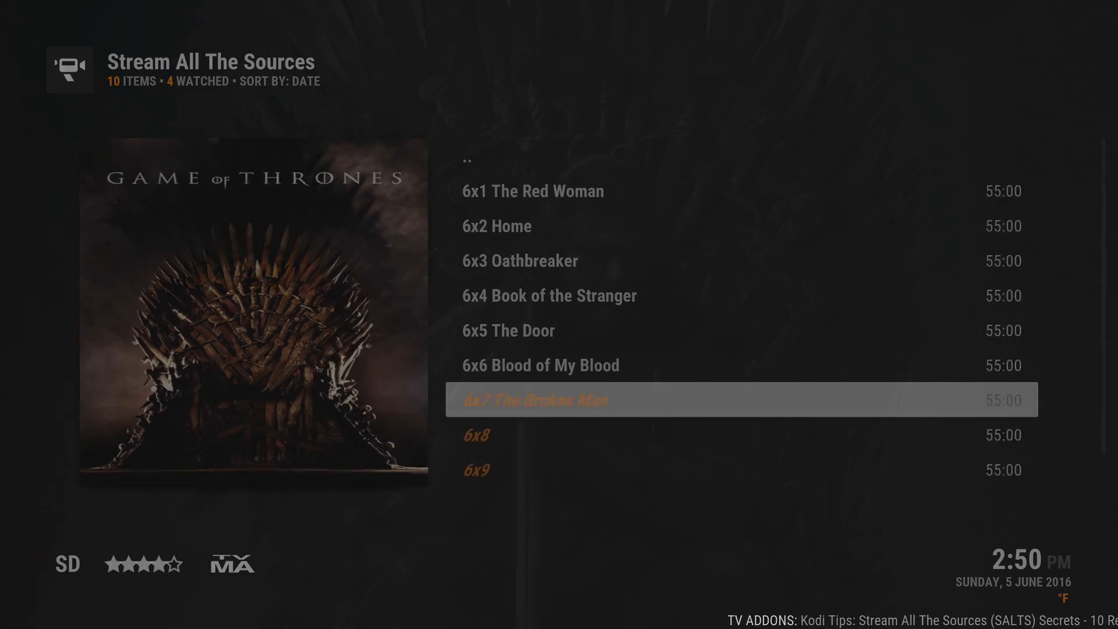
{"action": "key", "text": "Up"}
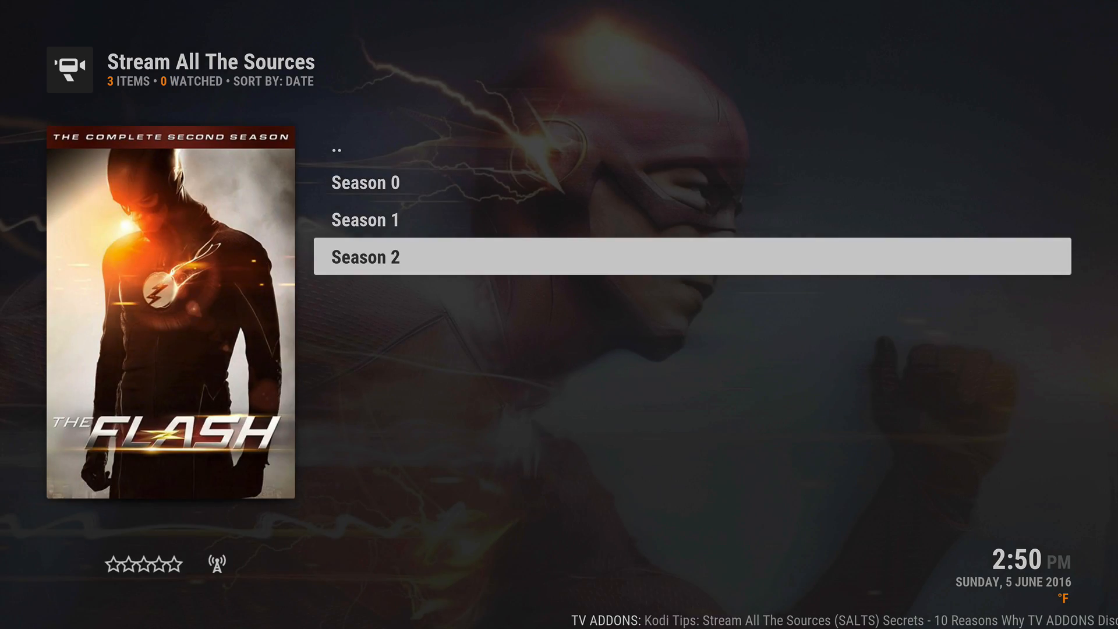
Open The Flash Season 2 and browse an episode's HD1080 Real-Debrid stream choices.
{"action": "left_click", "coordinate": [366, 257]}
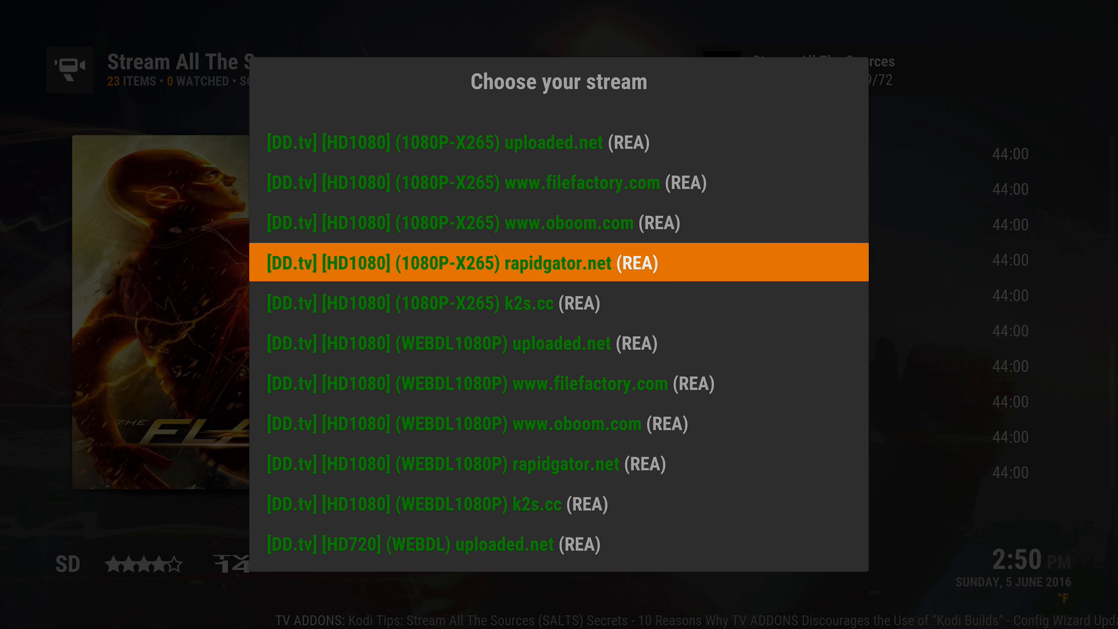
{"action": "scroll", "scroll_direction": "down", "scroll_amount": 3}
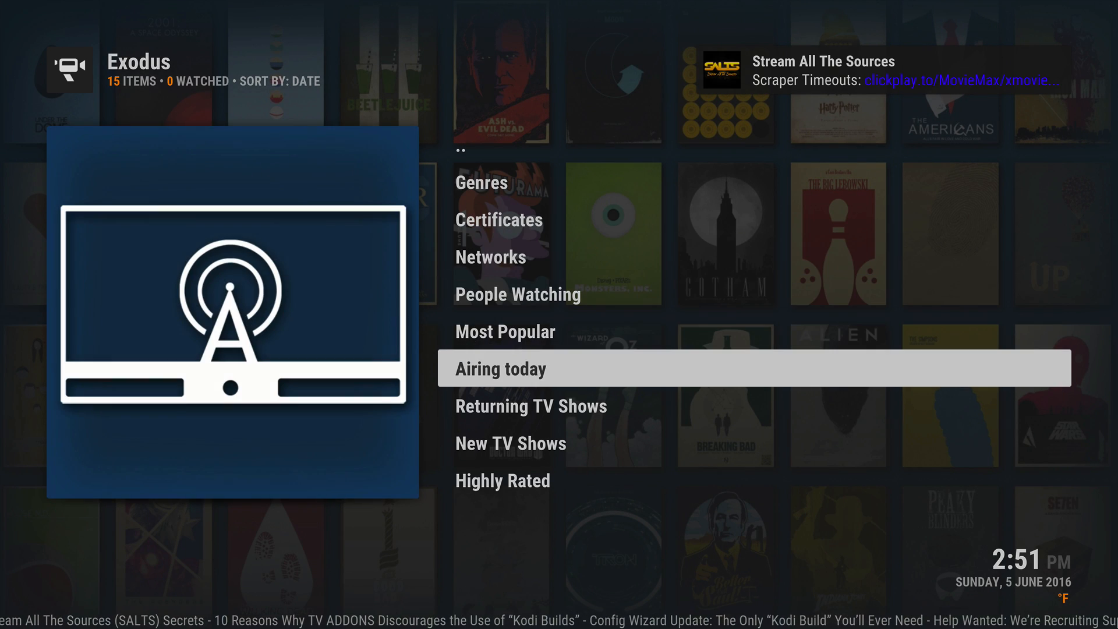
From Airing Today, play Preacher S01E01's first Real-Debrid 1080p source from the beginning.
{"action": "left_click", "coordinate": [500, 369]}
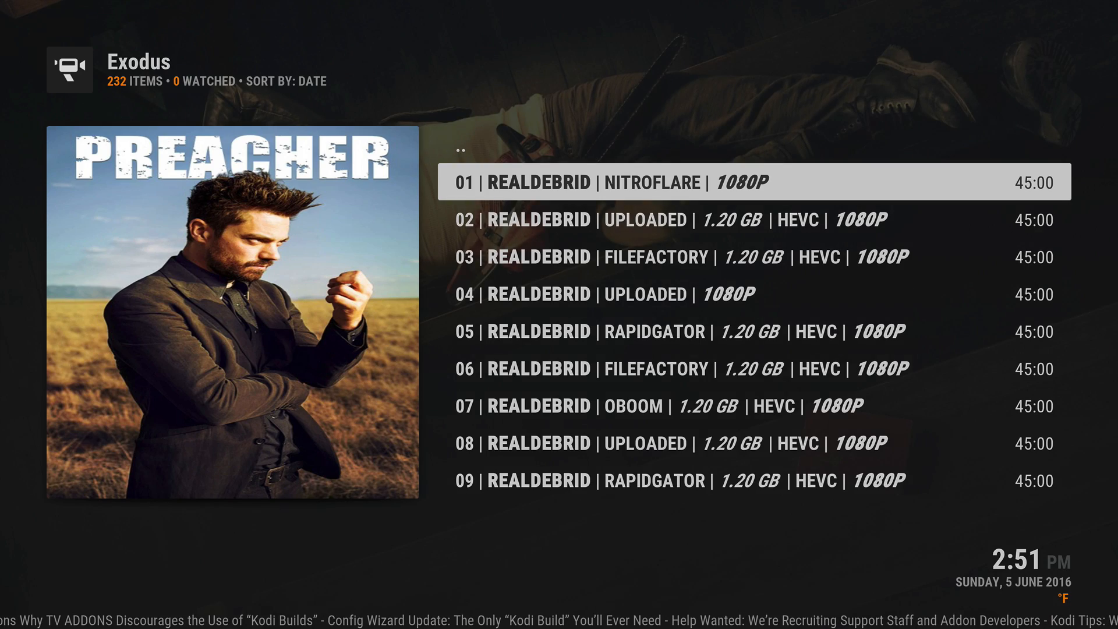
{"action": "left_click", "coordinate": [724, 181]}
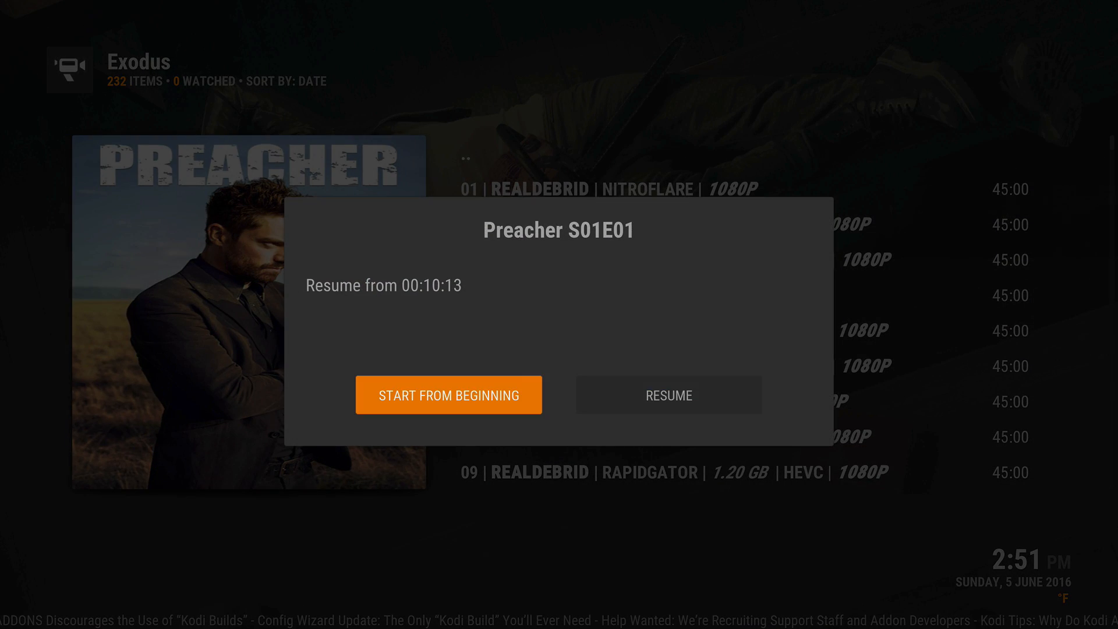
{"action": "left_click", "coordinate": [448, 395]}
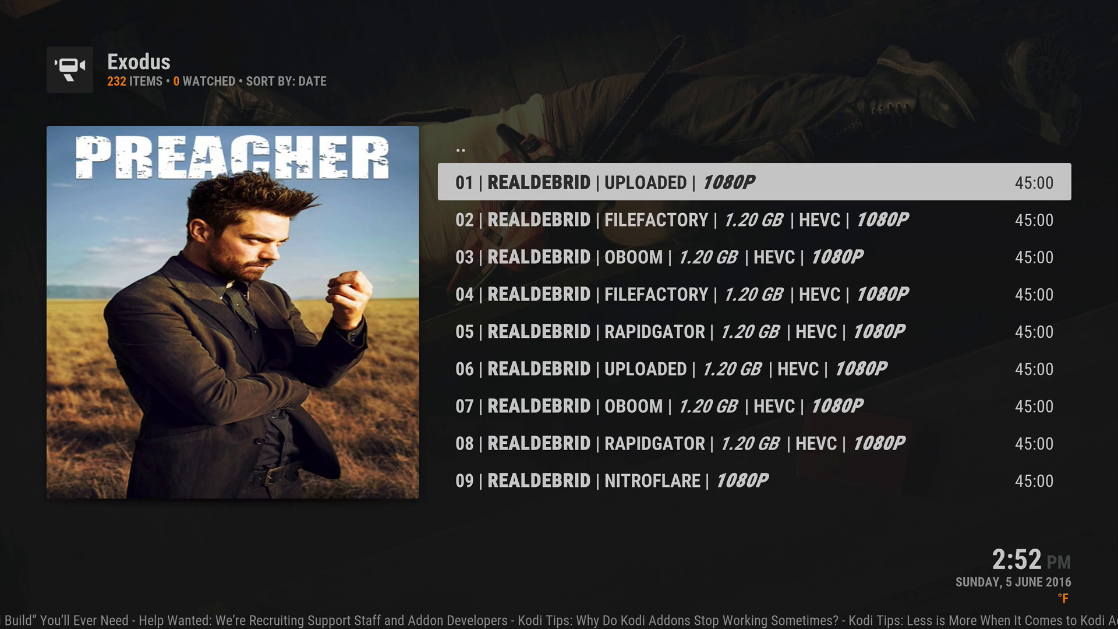
Go home, open Exodus Latest Movies, and look up sources for Deadpool (2016).
{"action": "left_click", "coordinate": [710, 185]}
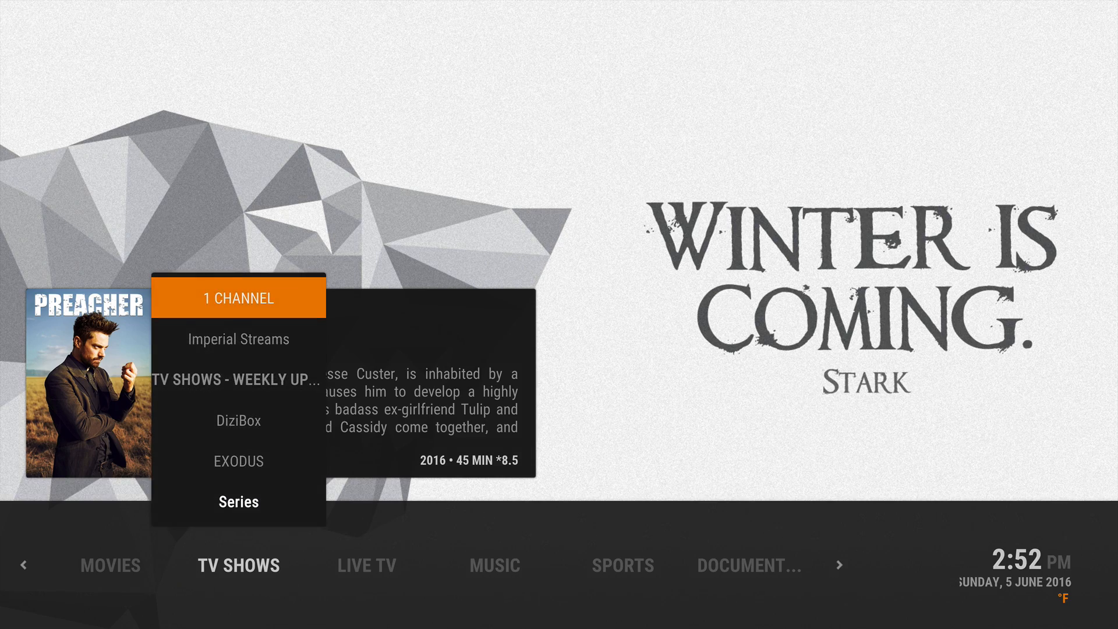
{"action": "left_click", "coordinate": [110, 565]}
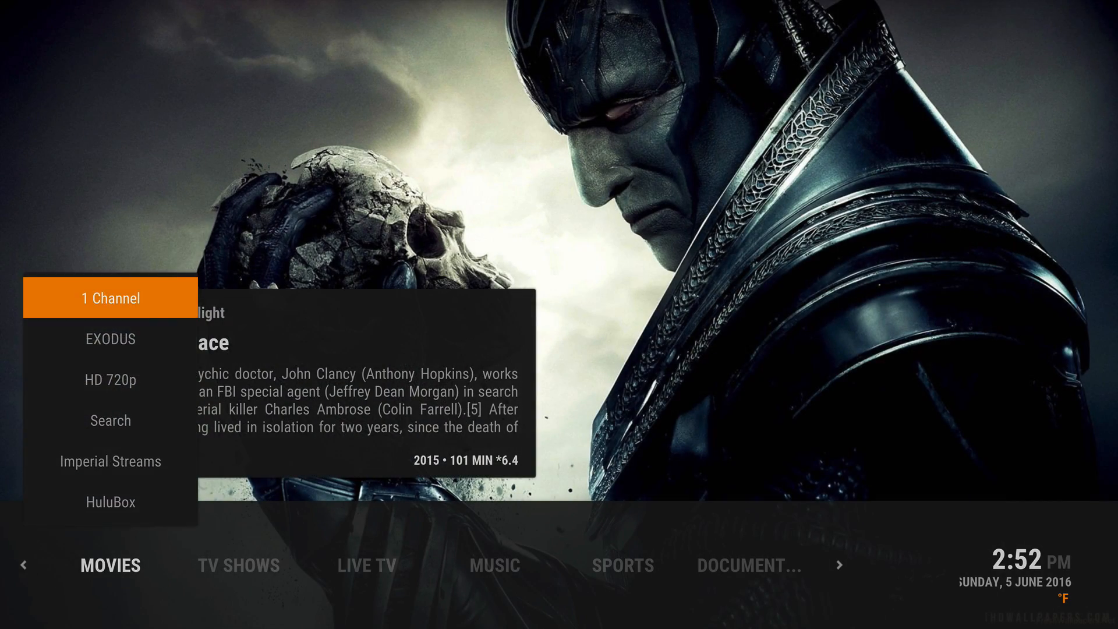
{"action": "left_click", "coordinate": [110, 339]}
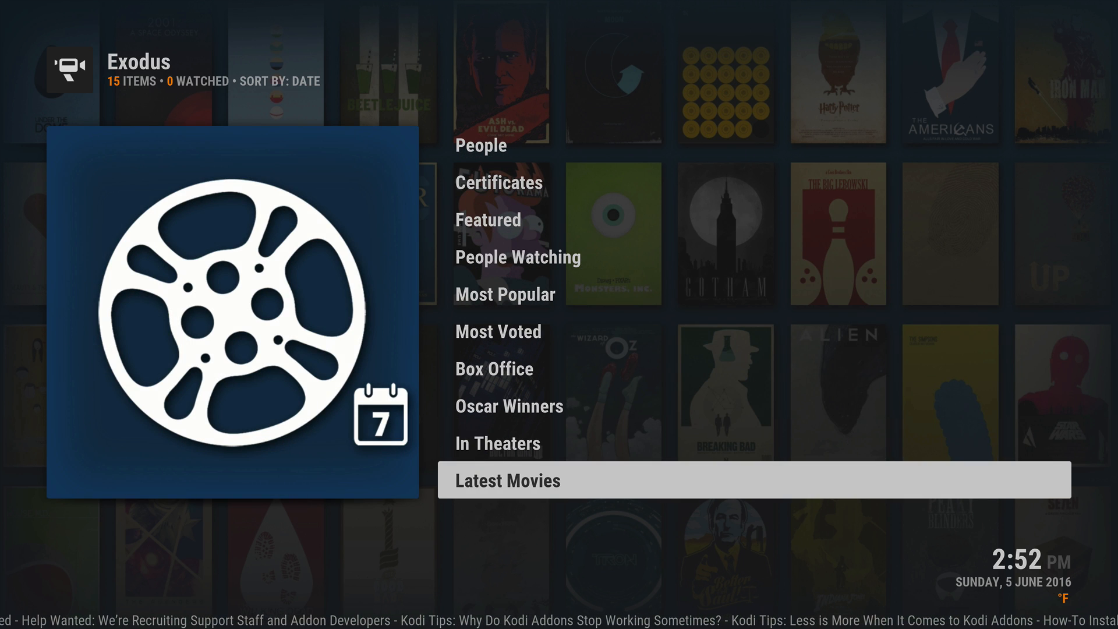
{"action": "left_click", "coordinate": [508, 480]}
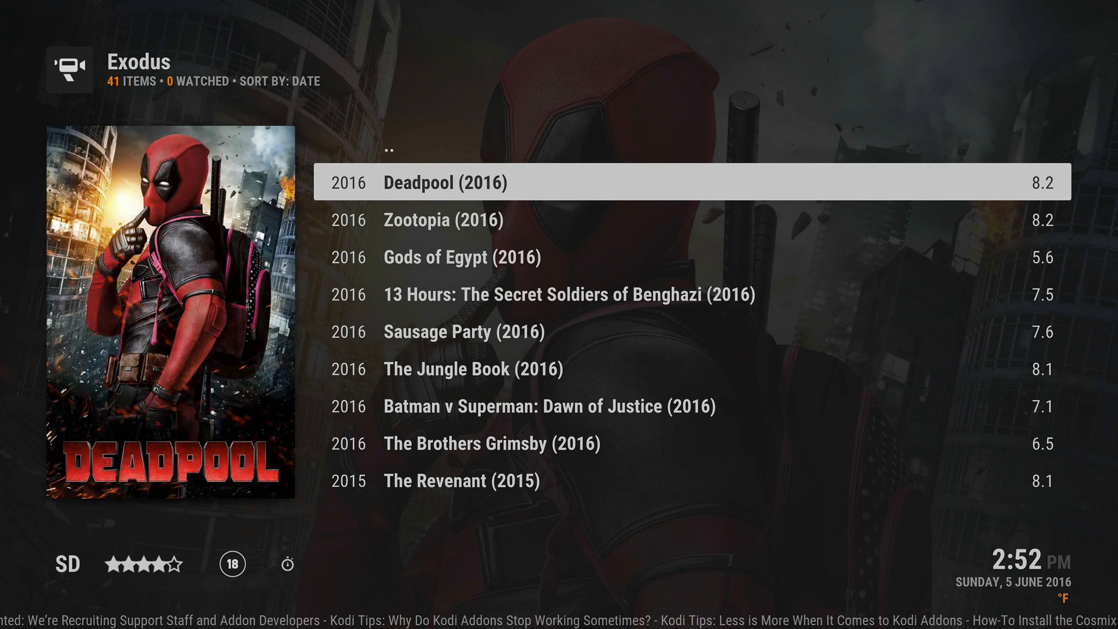
{"action": "left_click", "coordinate": [444, 182]}
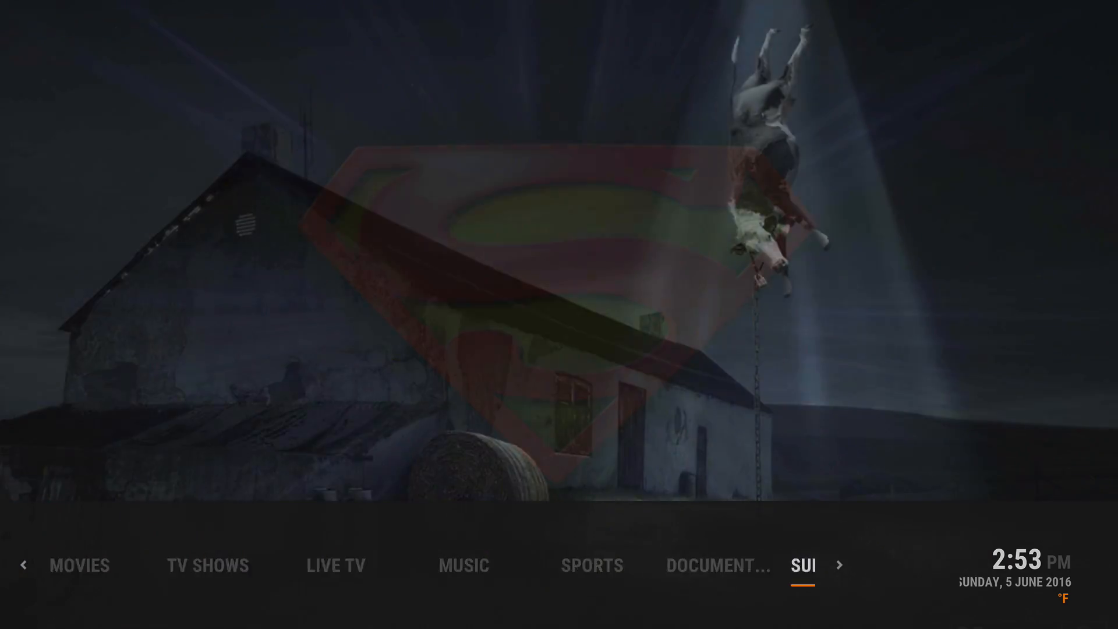
Move through the Movies and TV Shows home sections, then return to the Real-Debrid Premium page.
{"action": "left_click", "coordinate": [837, 565]}
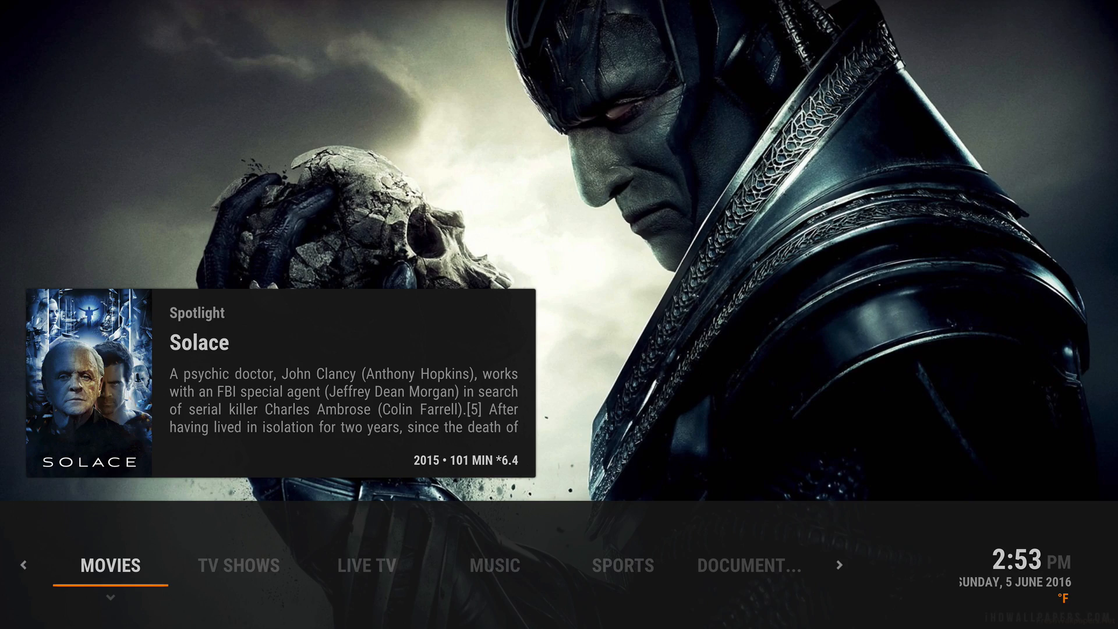
{"action": "left_click", "coordinate": [495, 568]}
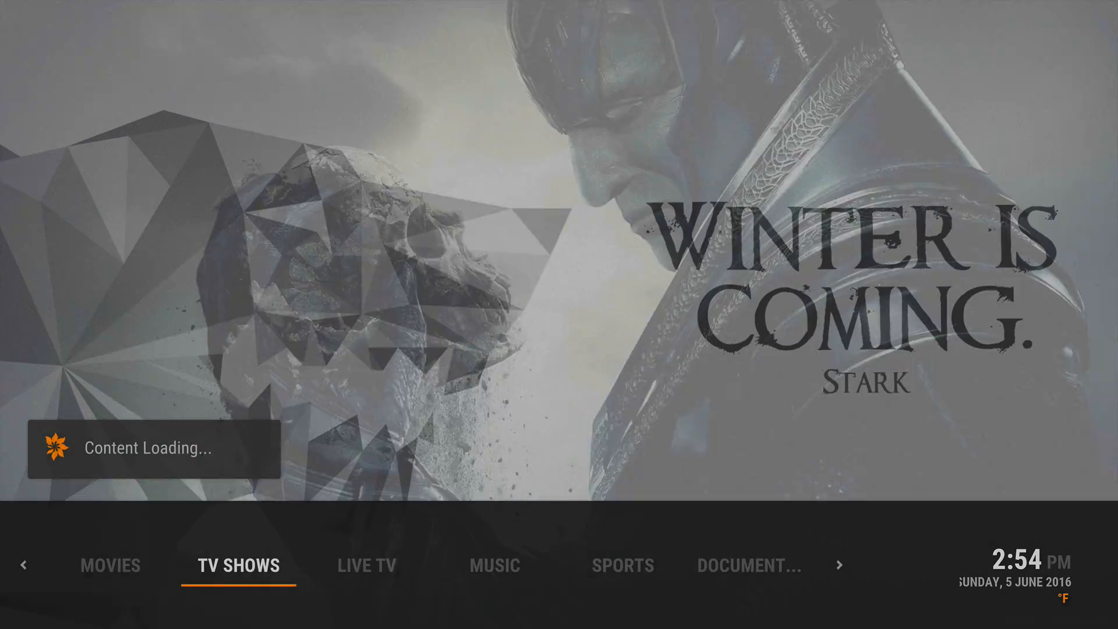
{"action": "left_click", "coordinate": [366, 566]}
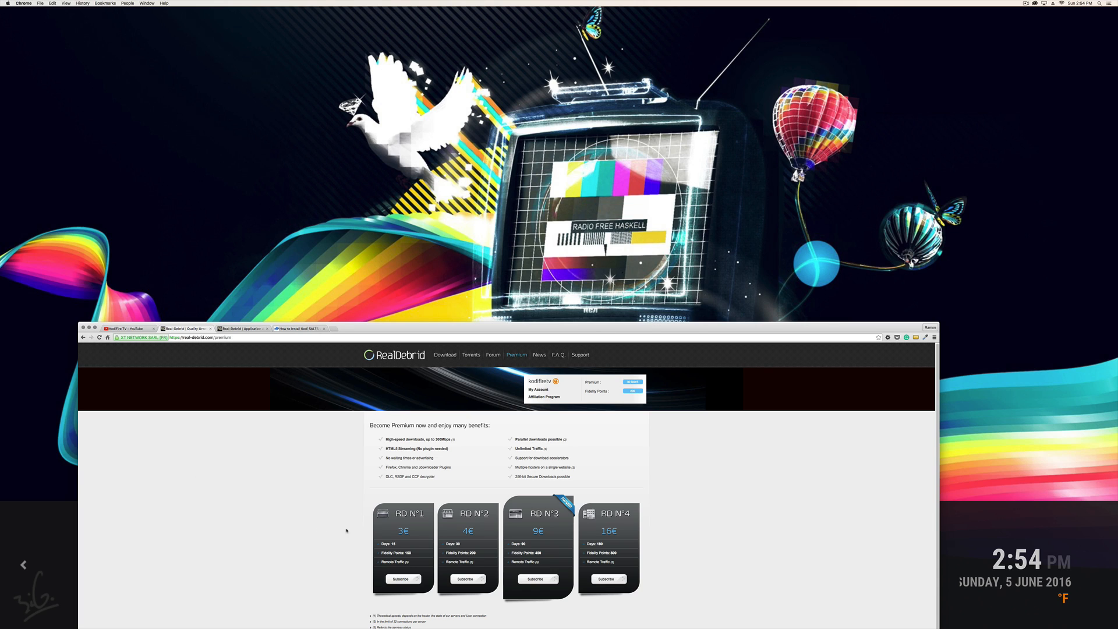
{"action": "mouse_move", "coordinate": [476, 571]}
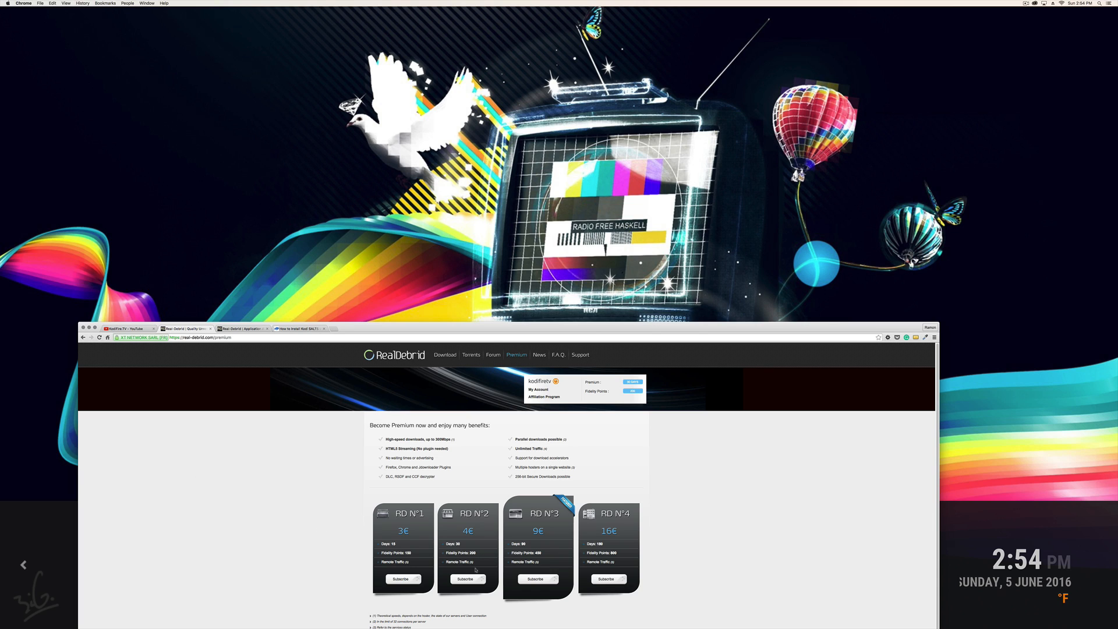